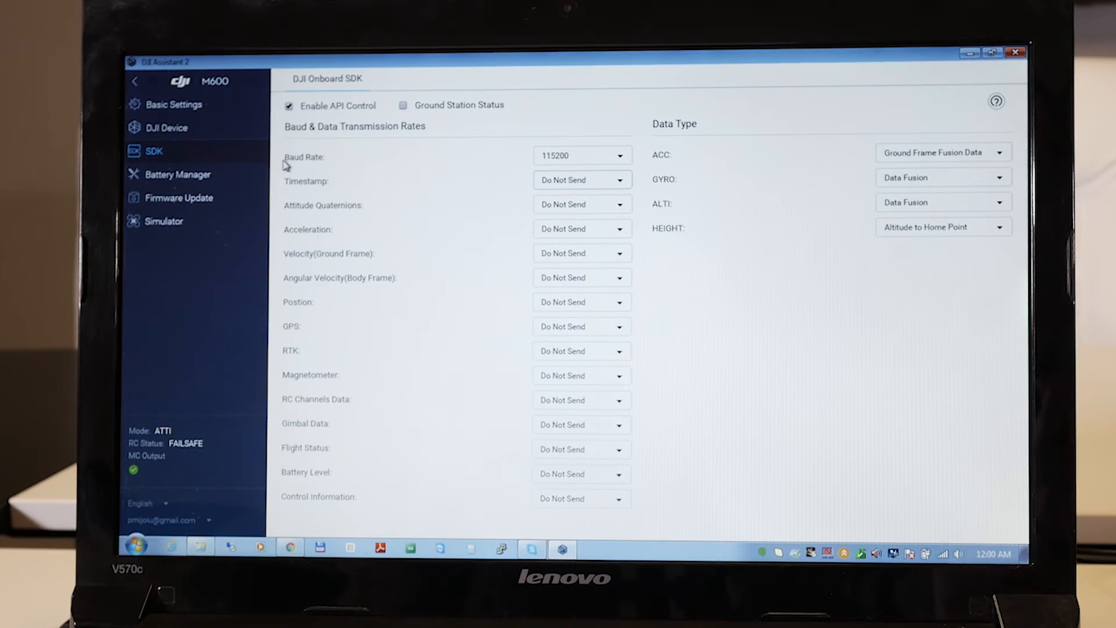
pyautogui.moveTo(365, 169)
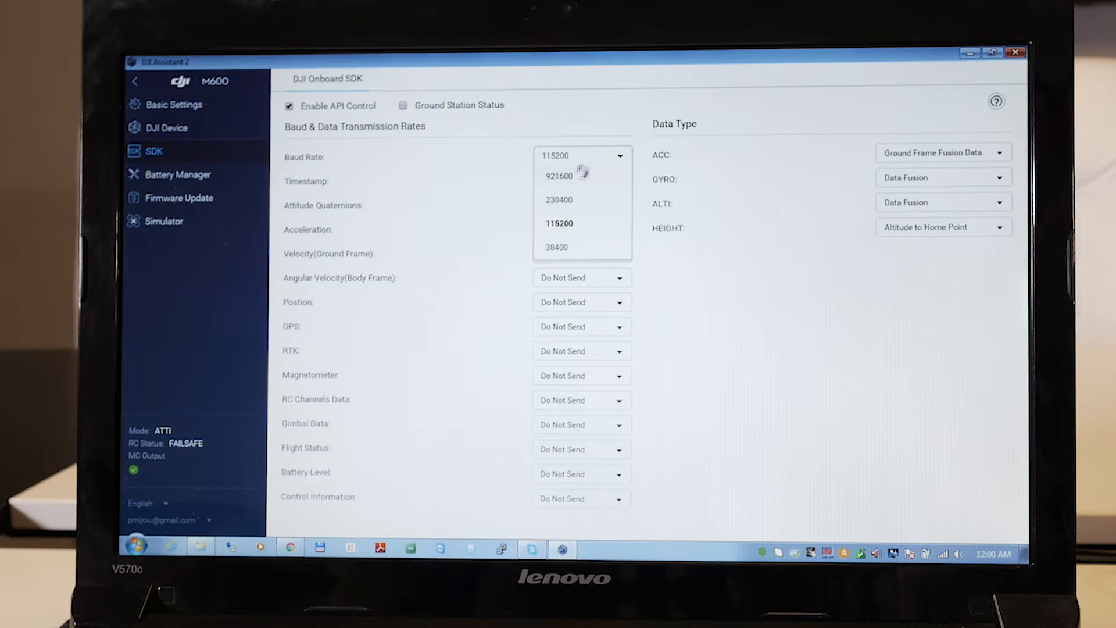
pyautogui.click(558, 222)
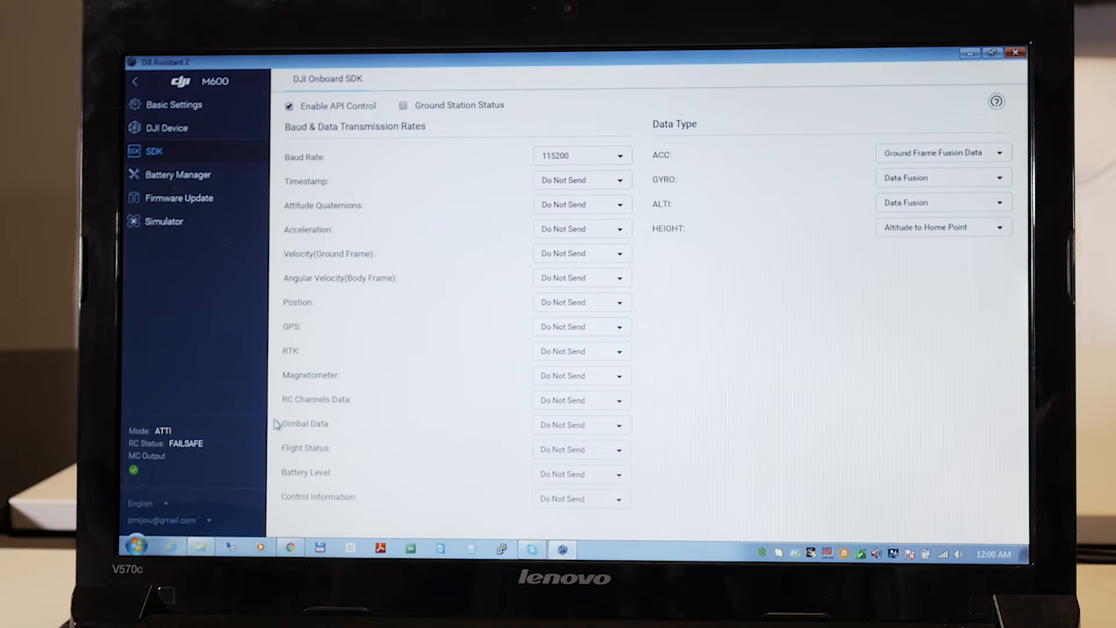
pyautogui.moveTo(369, 229)
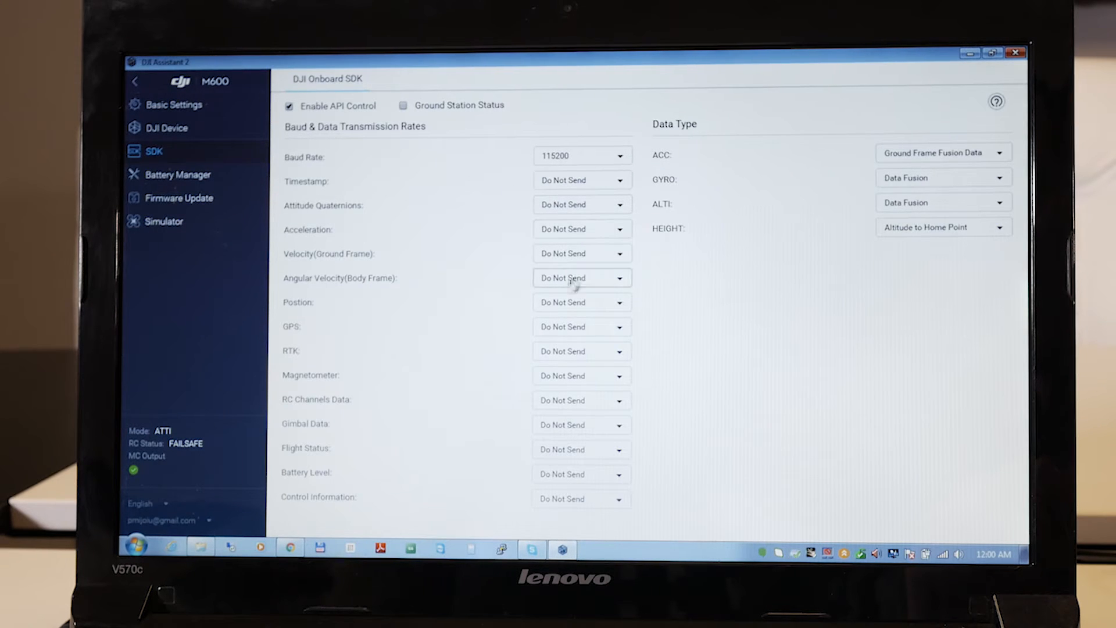
pyautogui.moveTo(564, 506)
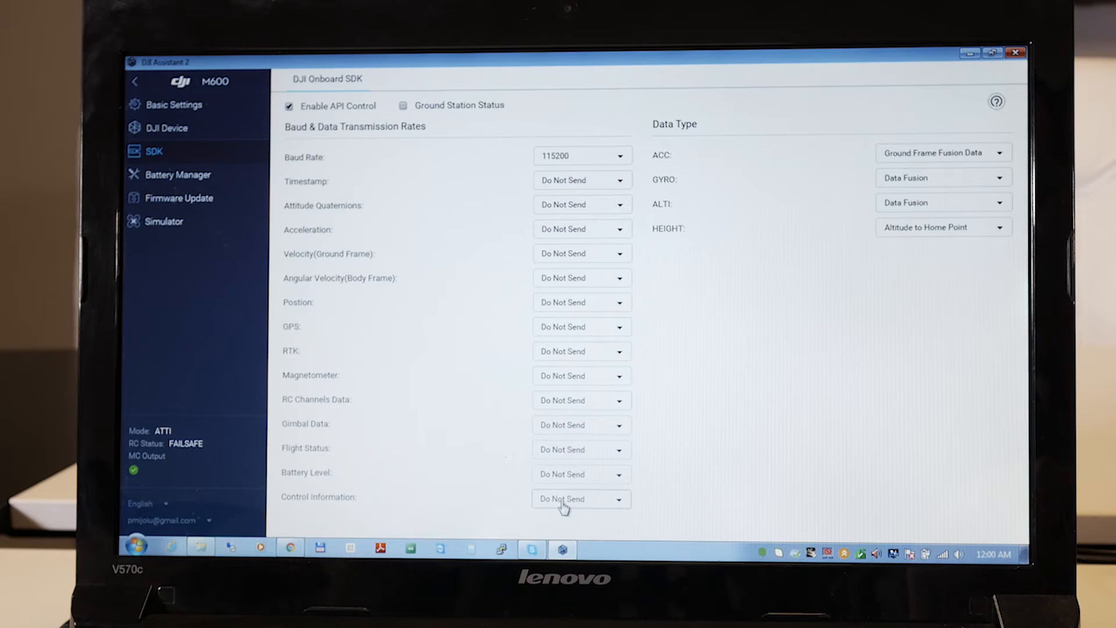